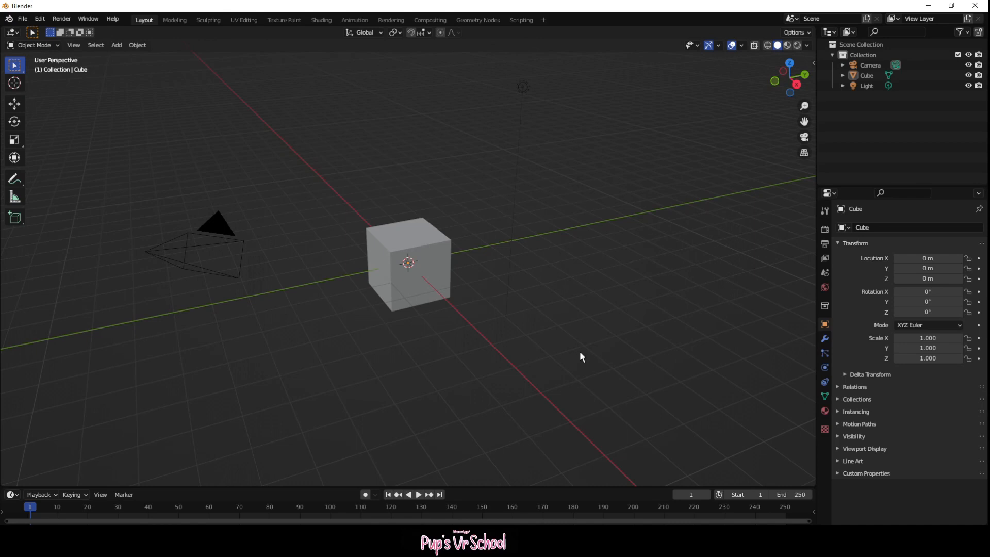
pyautogui.moveTo(487, 413)
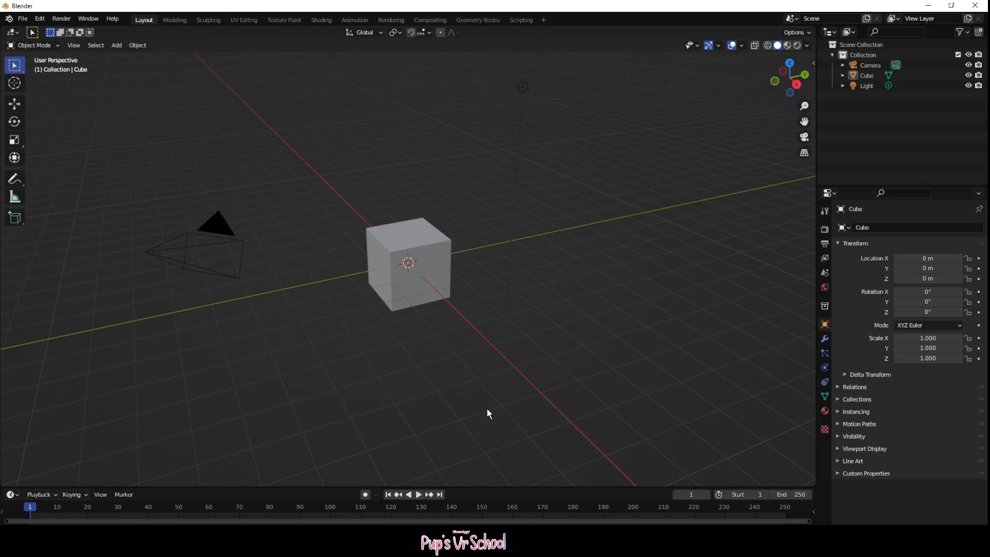
pyautogui.moveTo(345, 54)
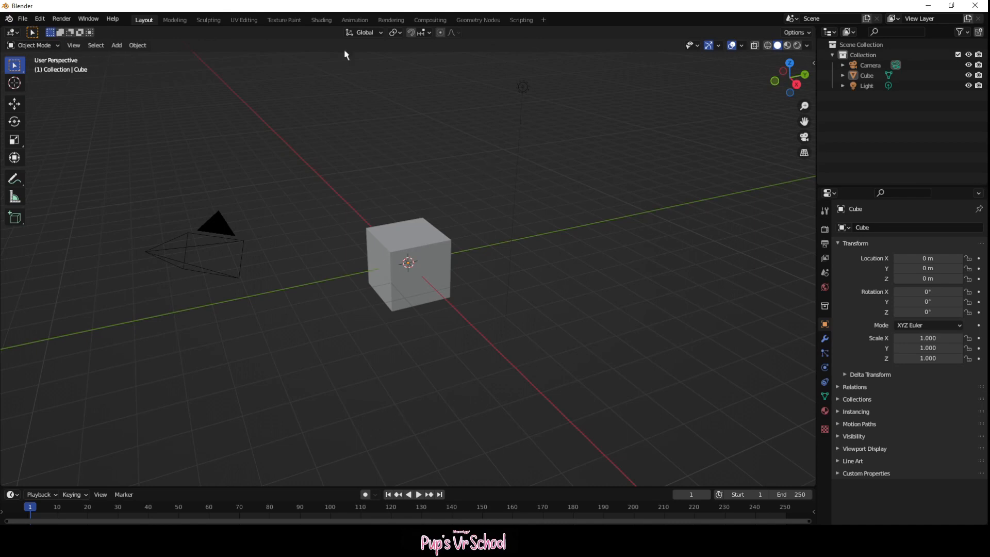
# Step: Select every default object (cube, camera, light) and delete them
pyautogui.press('a')
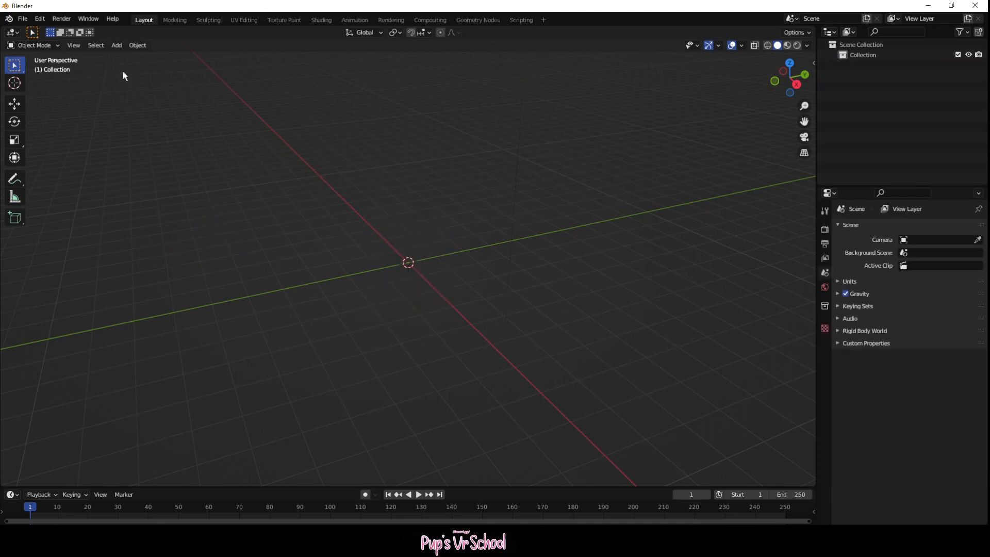
# Step: Check the File > Import formats, then open CATS Import Model from the N sidebar
pyautogui.click(22, 18)
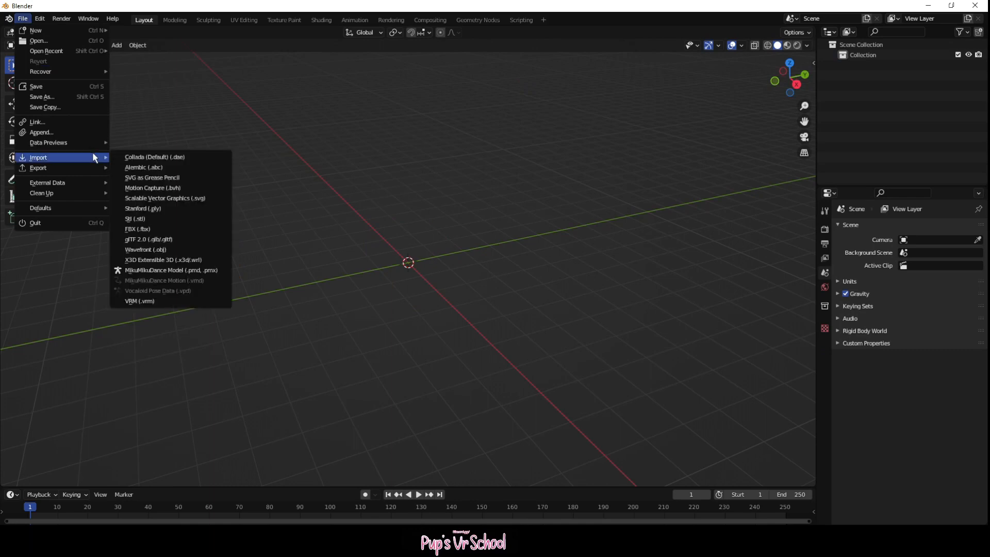
pyautogui.moveTo(138, 228)
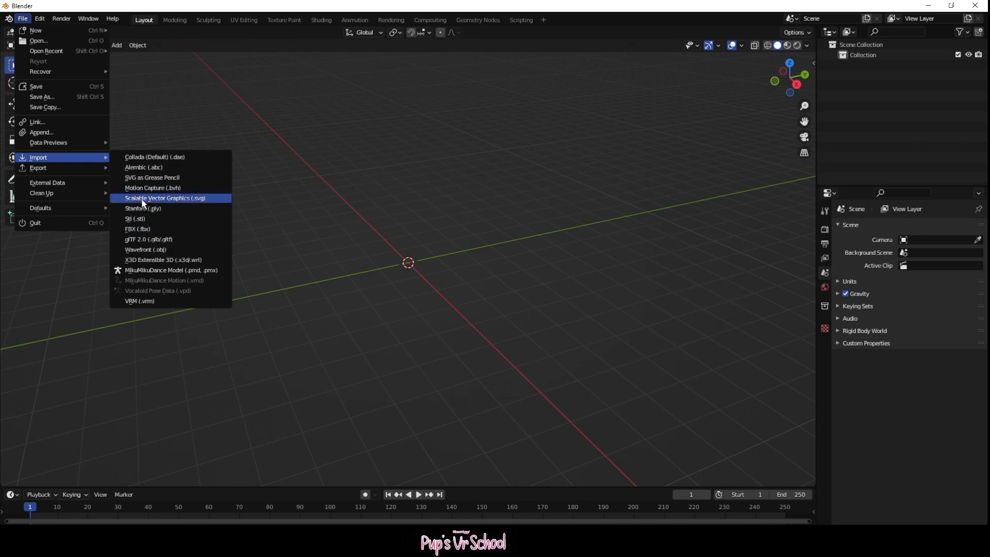
pyautogui.moveTo(131, 219)
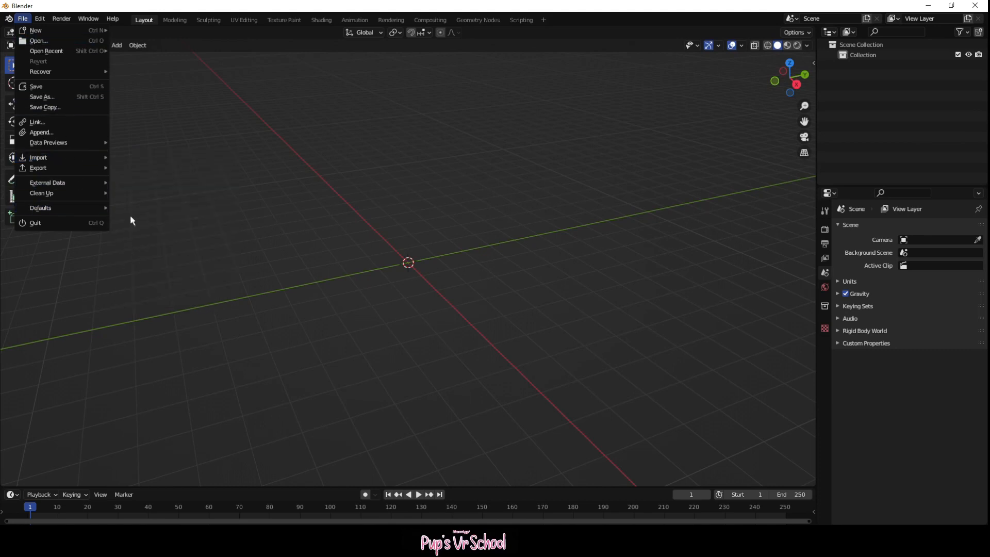
pyautogui.click(382, 324)
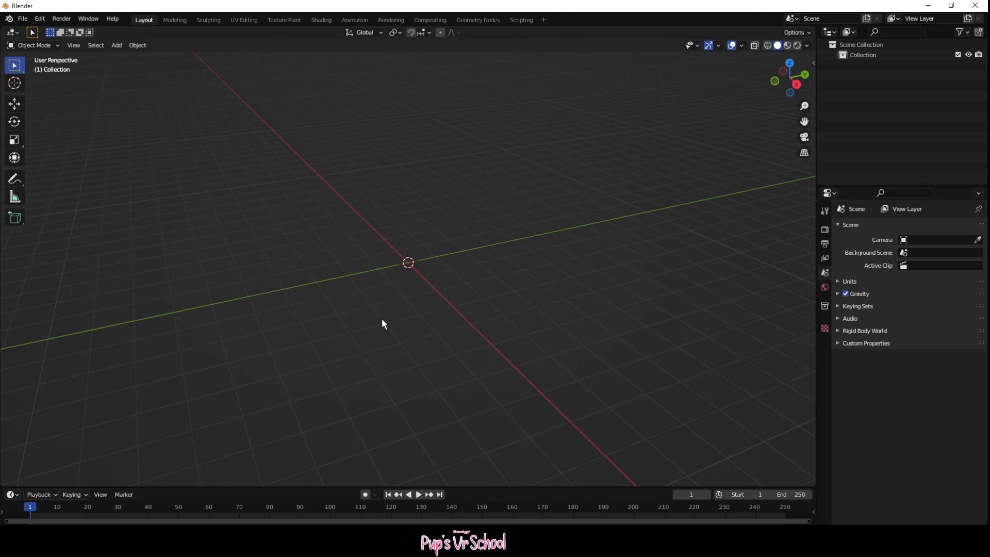
pyautogui.click(810, 63)
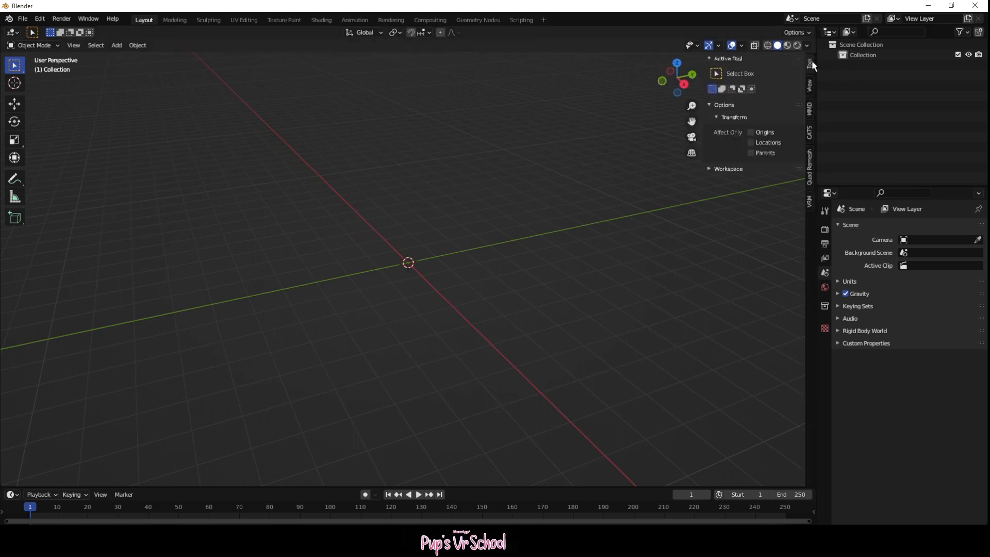
pyautogui.click(810, 130)
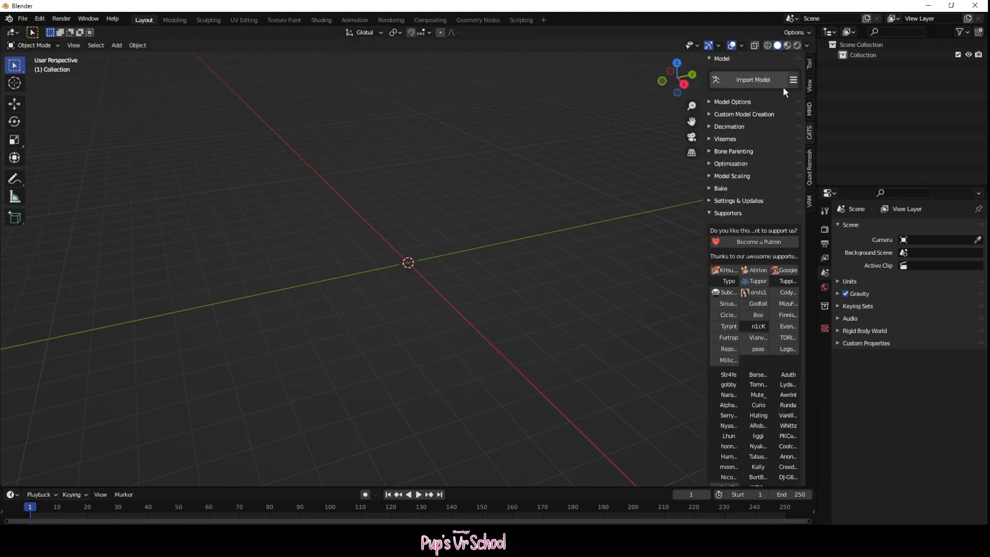
pyautogui.click(752, 79)
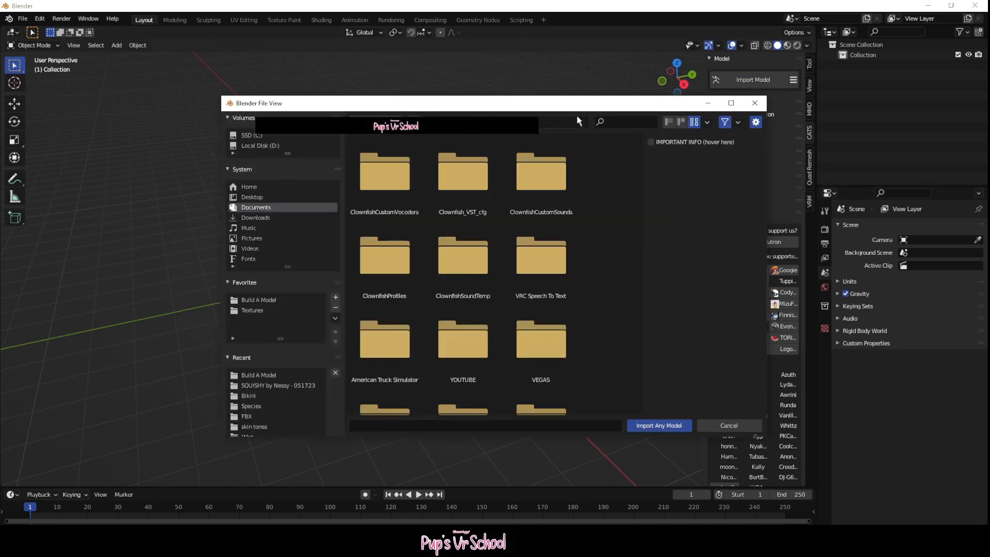
pyautogui.click(729, 425)
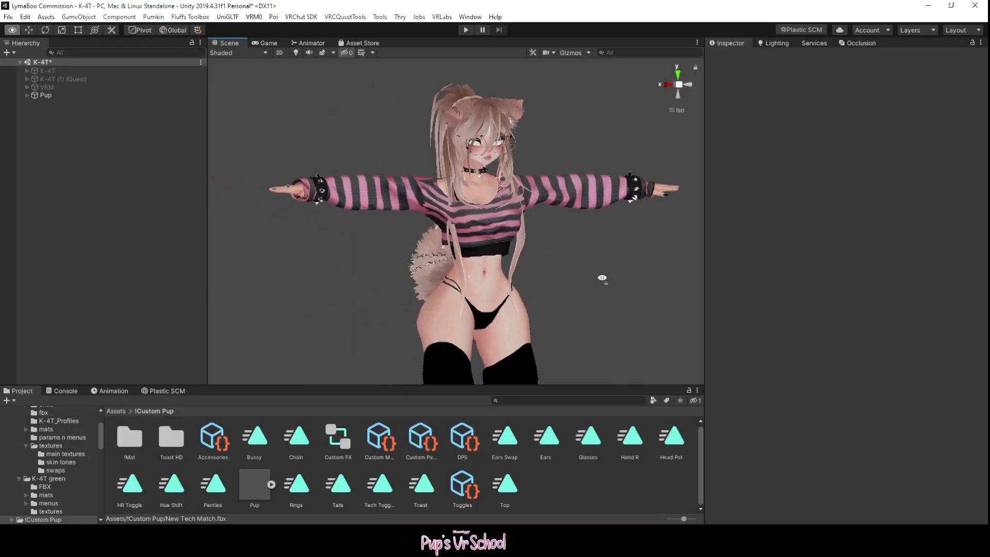
# Step: Select the Pup avatar in Unity and right-click its Pup model asset
pyautogui.click(45, 95)
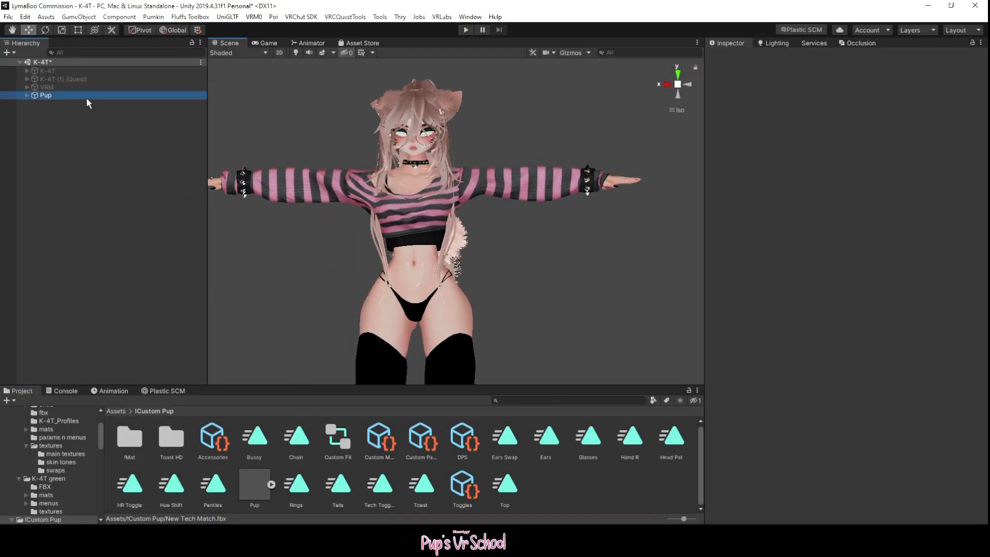
pyautogui.click(45, 95)
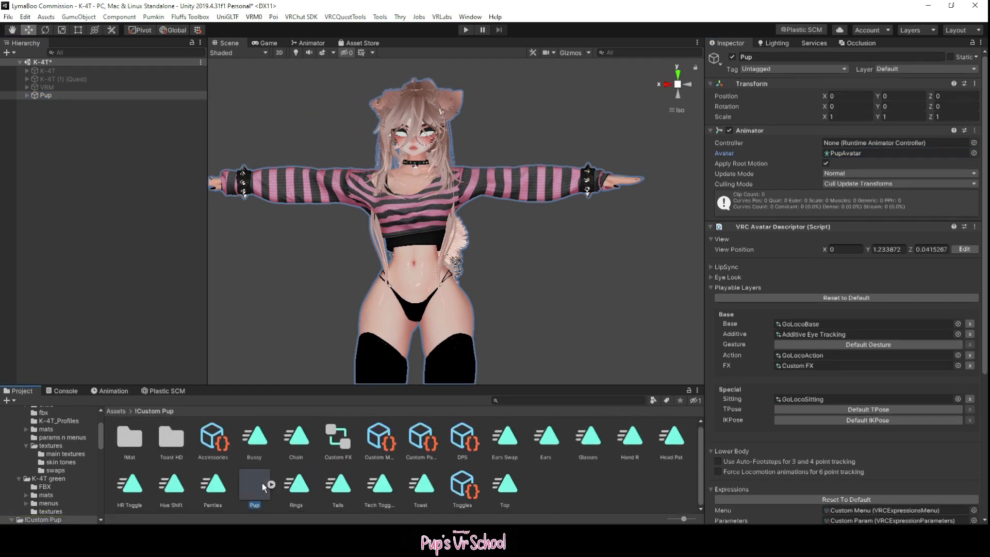
pyautogui.rightClick(254, 486)
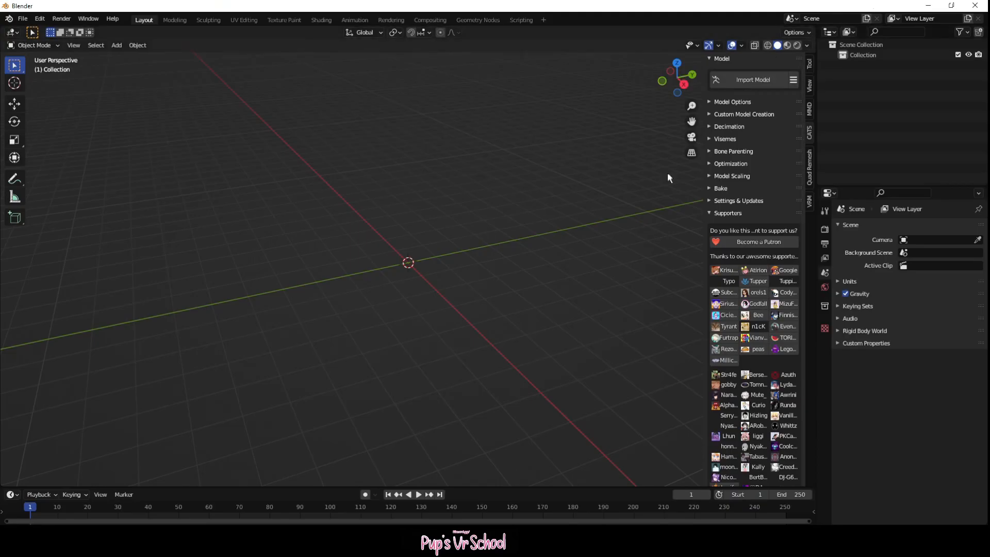
# Step: Import Pup.fbx from the Custom Pup folder through File > Import > FBX
pyautogui.click(753, 80)
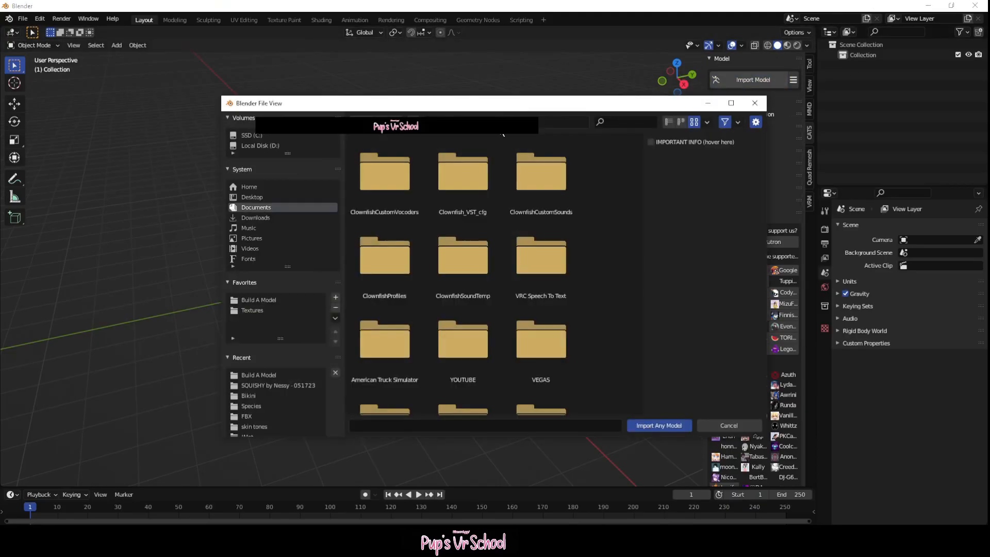
pyautogui.write('\\Custom Pup')
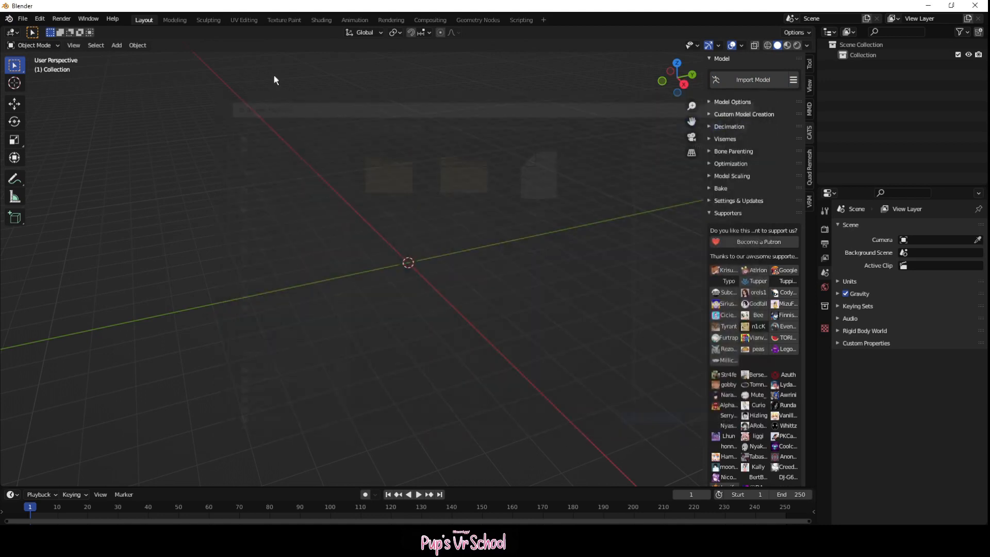
pyautogui.click(22, 19)
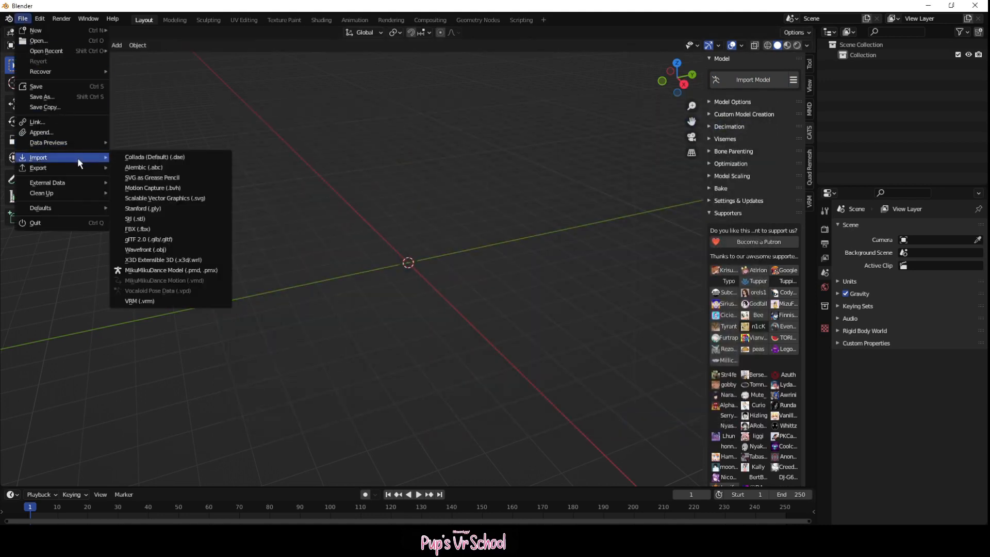
pyautogui.click(138, 229)
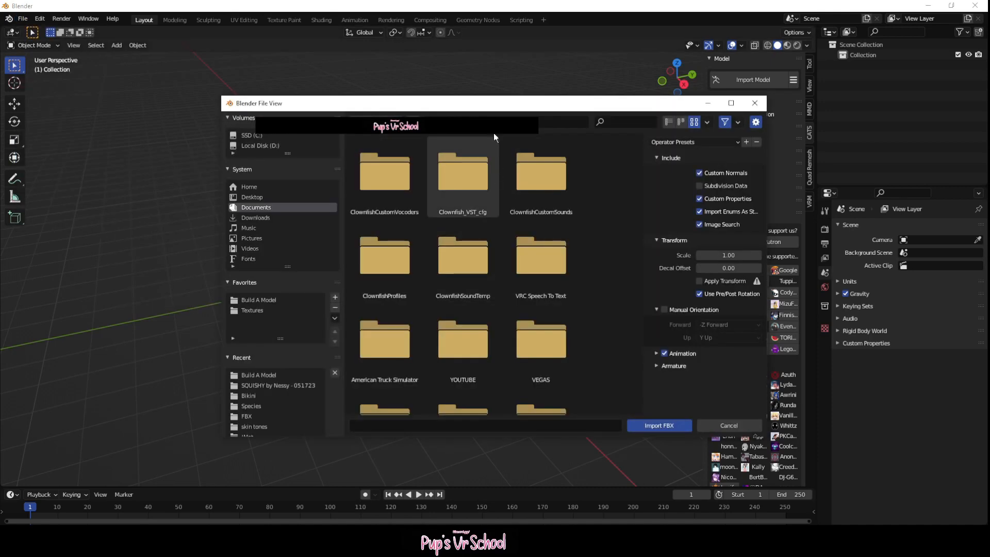
pyautogui.doubleClick(540, 174)
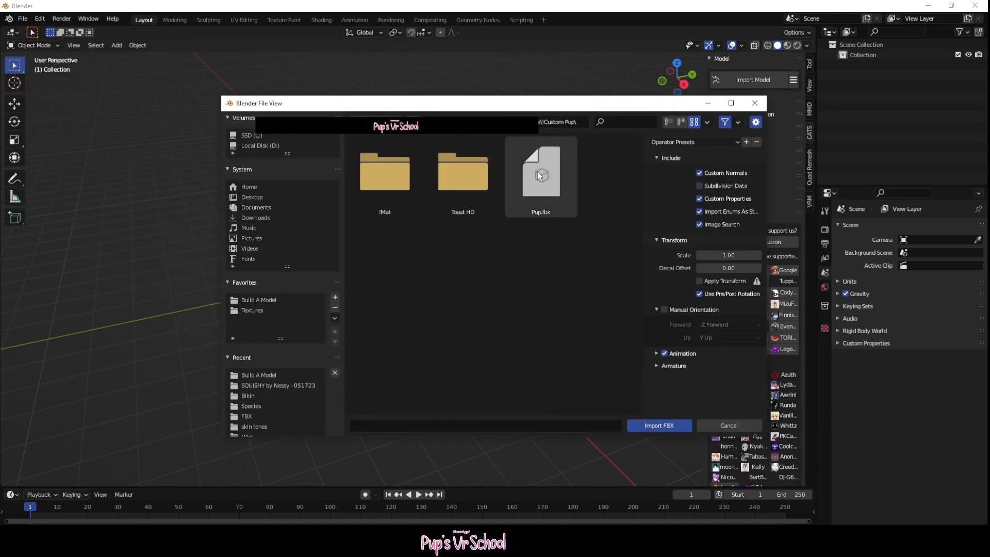
pyautogui.click(658, 425)
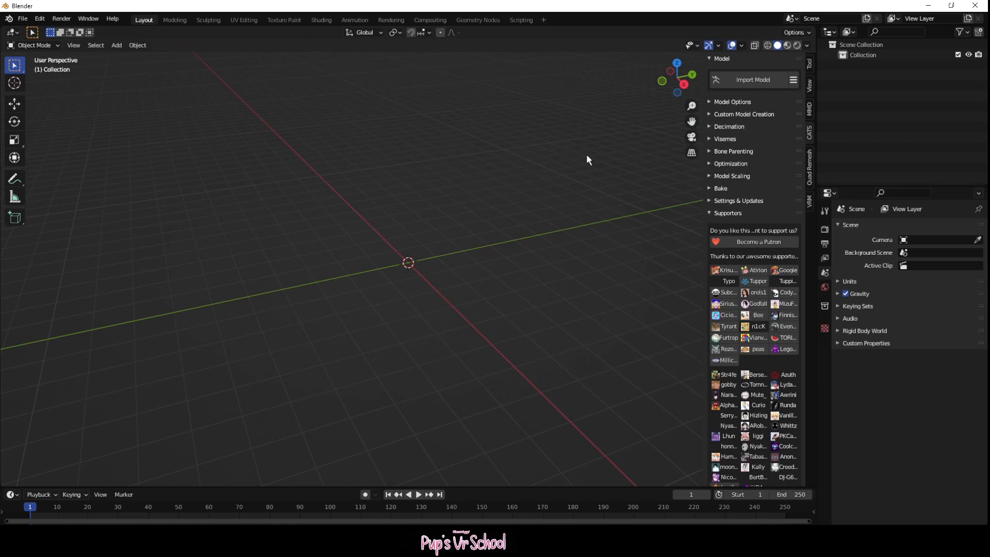
pyautogui.moveTo(379, 191)
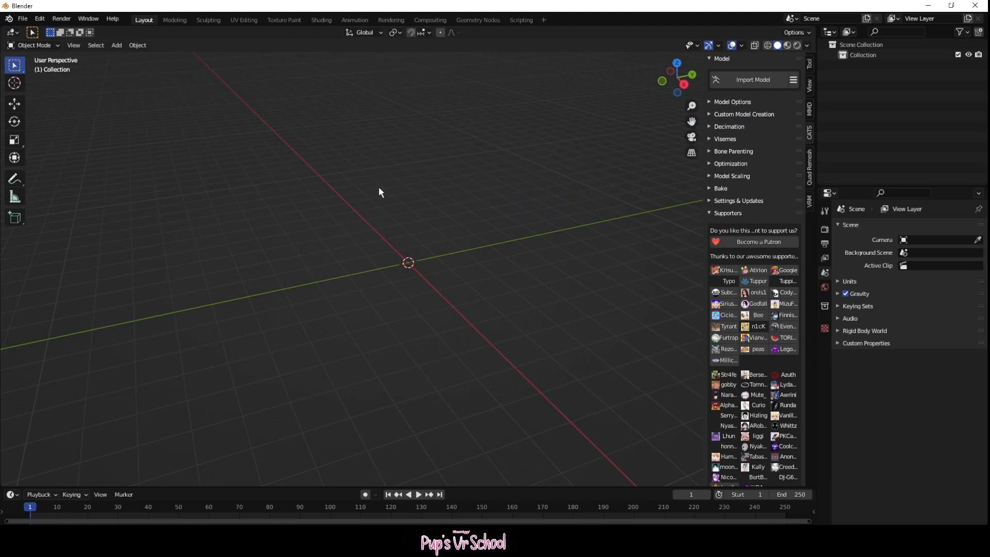
pyautogui.moveTo(811, 112)
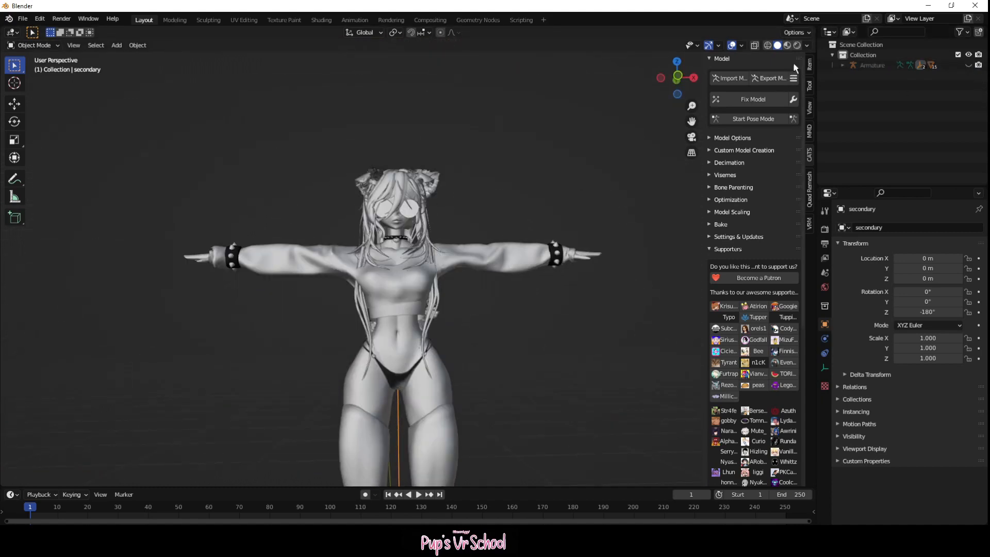
# Step: Switch to Material Preview with World Opacity about 0.48, then select the body mesh
pyautogui.click(787, 45)
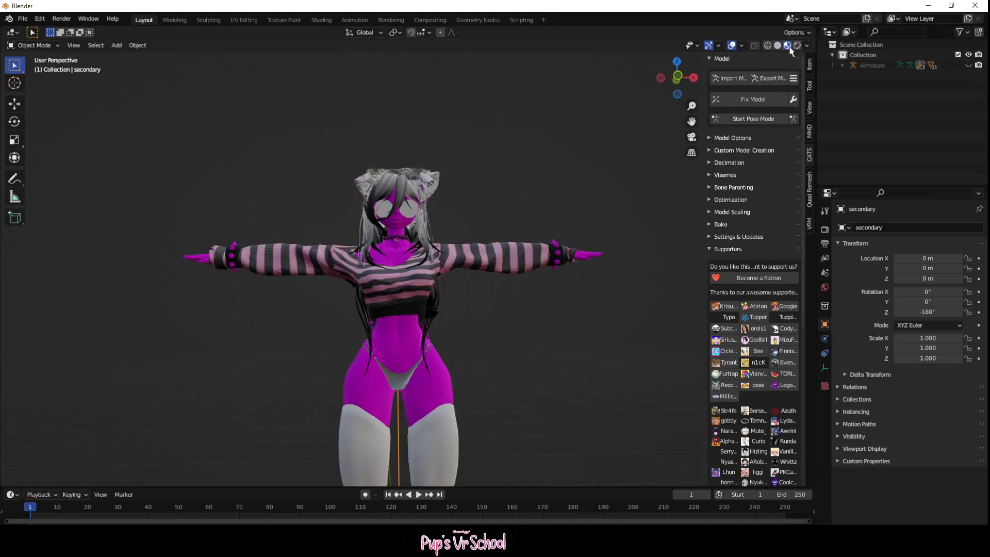
pyautogui.click(807, 48)
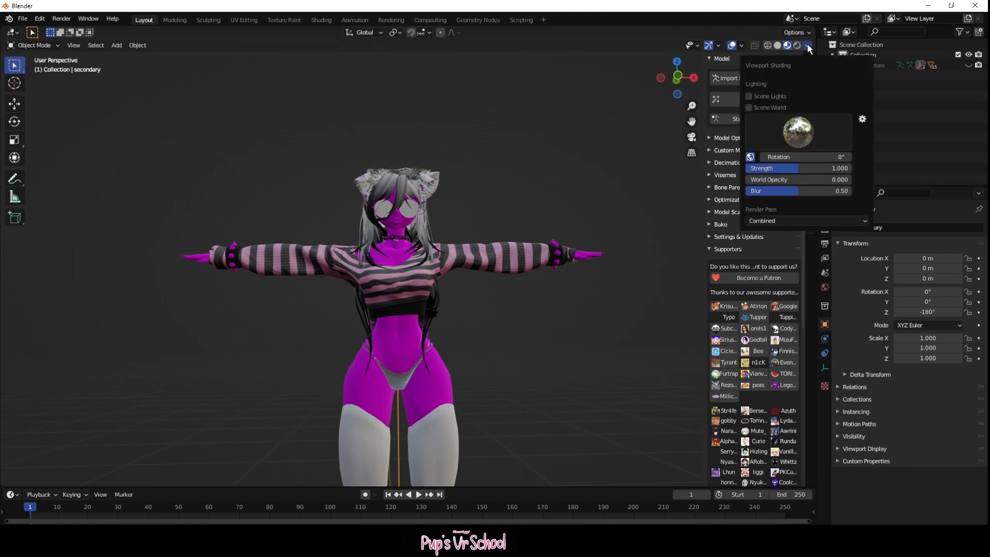
pyautogui.click(799, 132)
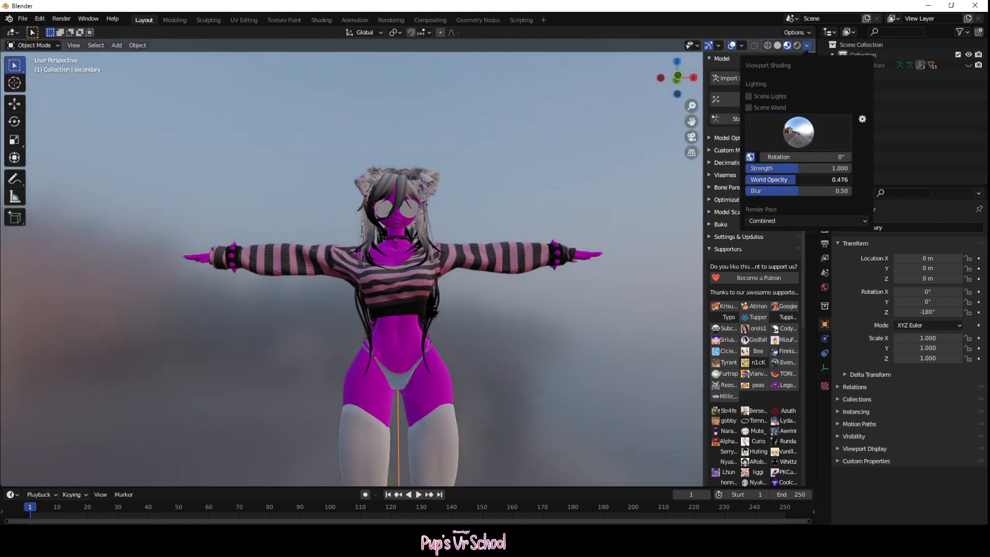
pyautogui.click(587, 309)
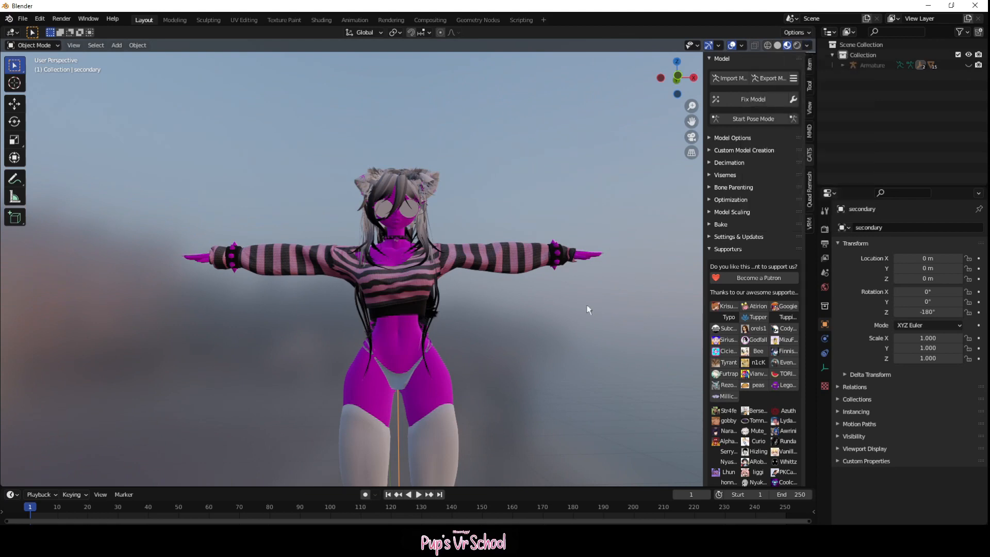
pyautogui.click(379, 285)
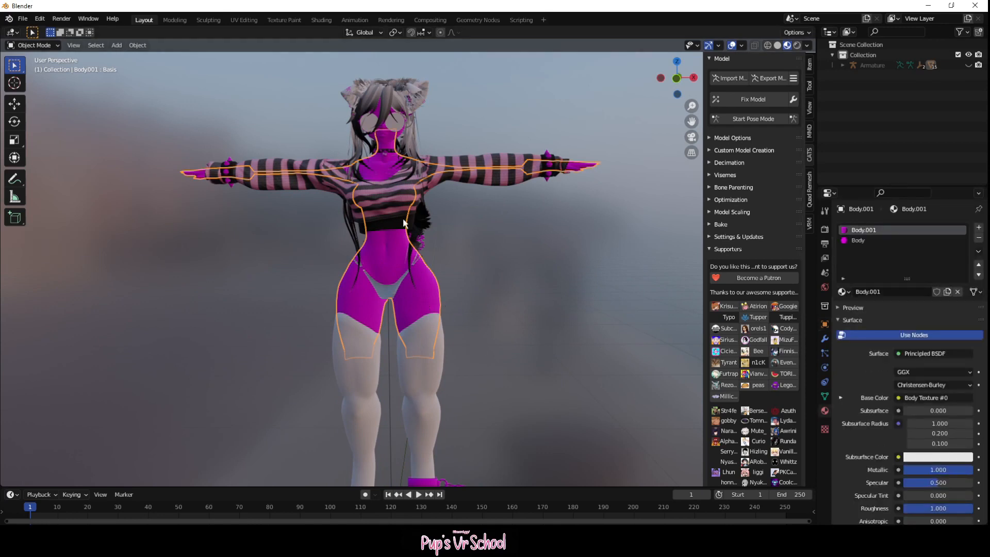
pyautogui.moveTo(479, 333)
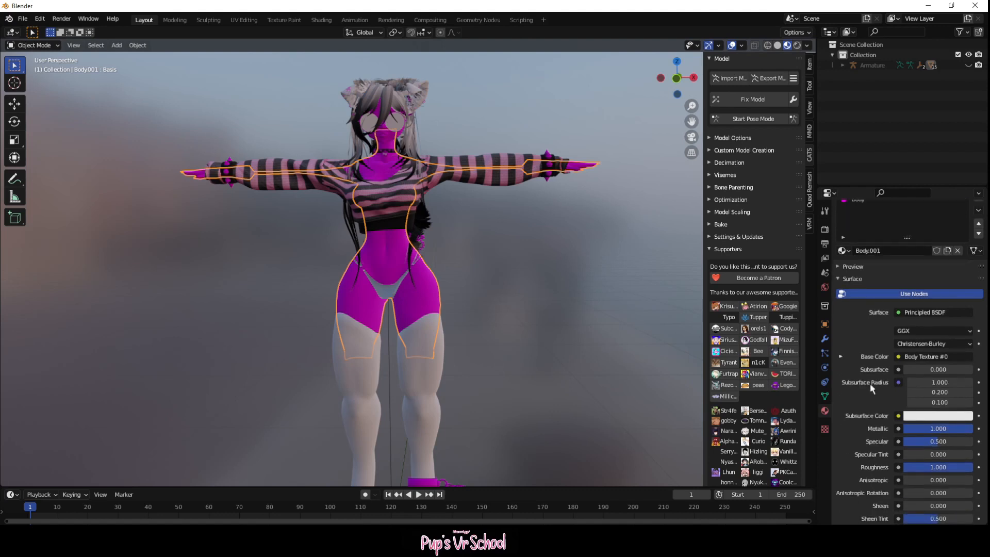
# Step: Drive the body material's Base Color with an Image Texture and browse for an image
pyautogui.click(898, 357)
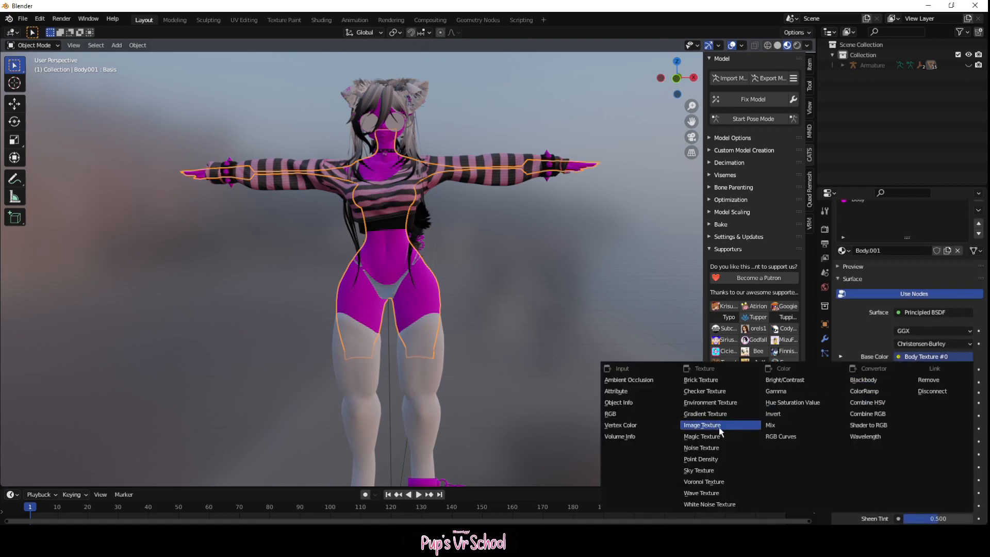
pyautogui.click(702, 425)
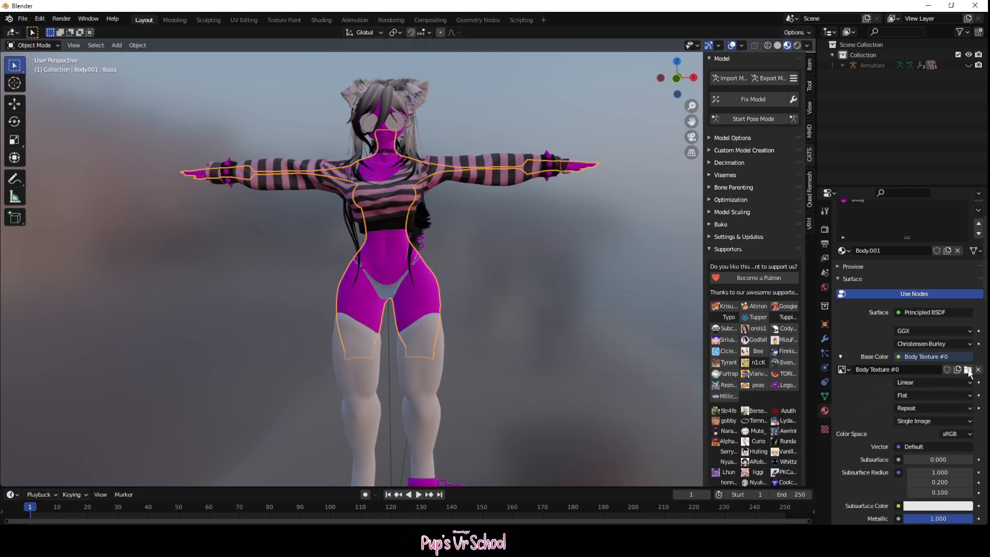
pyautogui.click(969, 369)
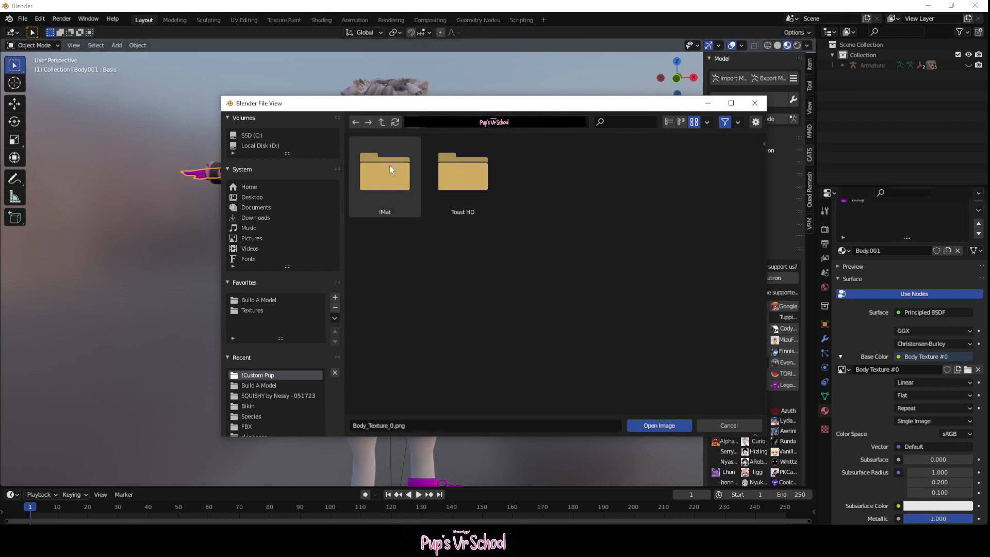
# Step: Navigate up and into the avatar project's textures folder in the image browser
pyautogui.click(382, 122)
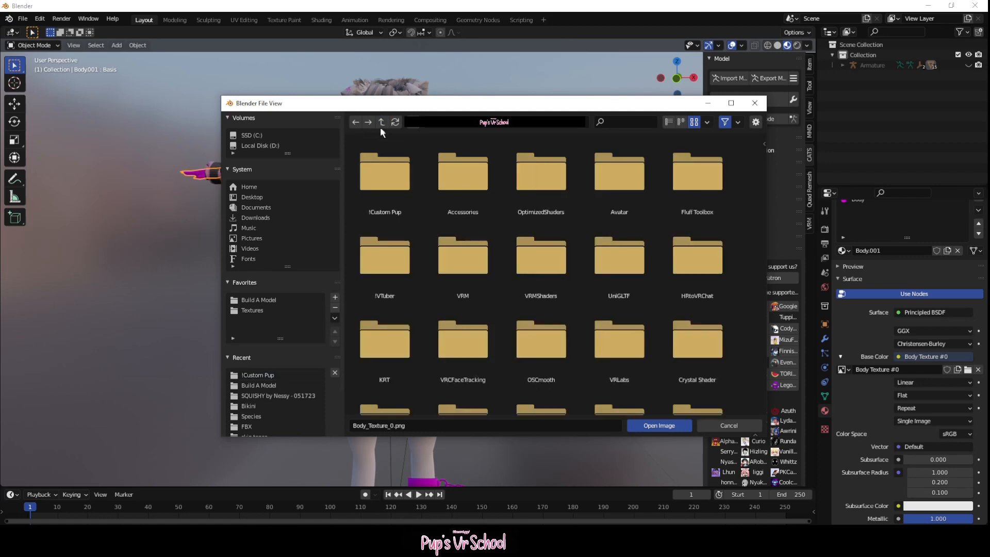
pyautogui.doubleClick(385, 171)
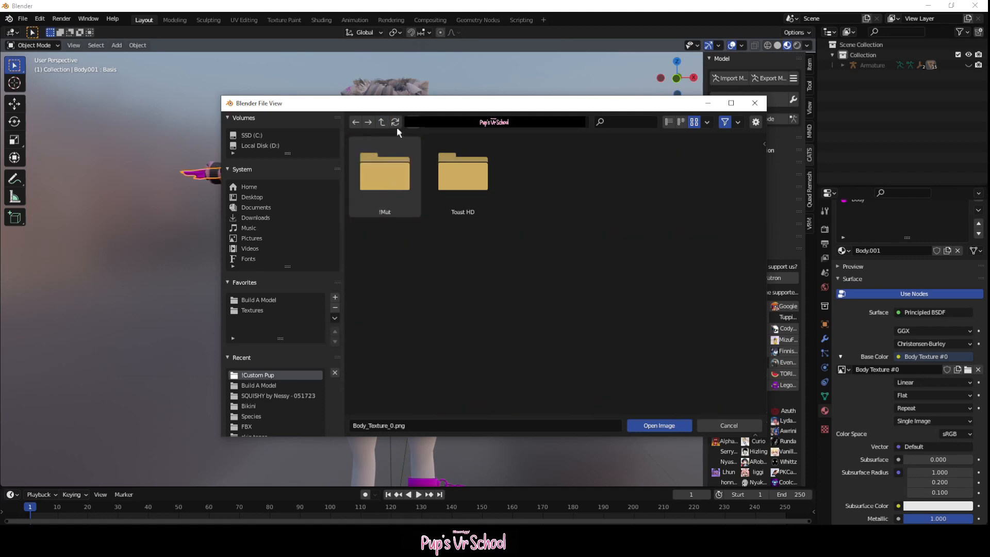
pyautogui.doubleClick(462, 171)
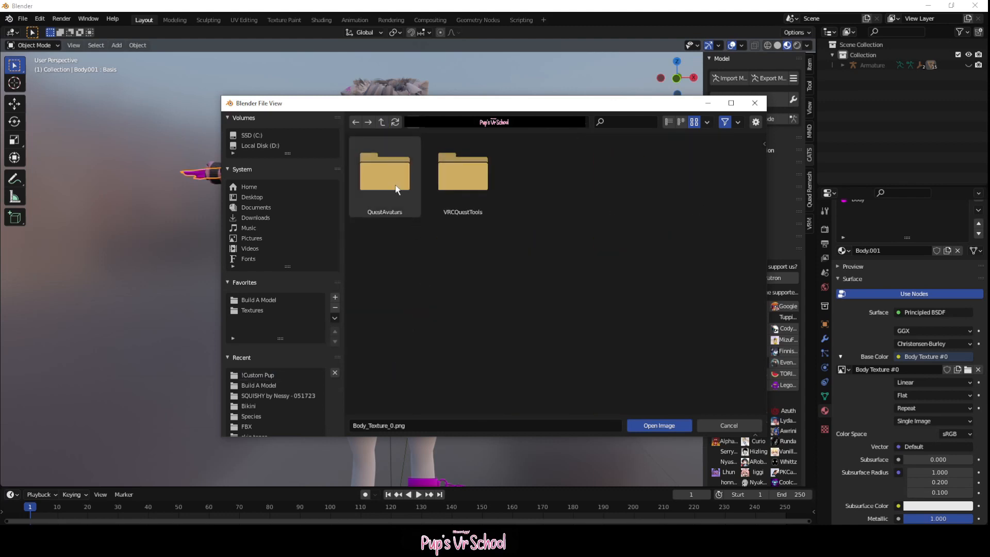
pyautogui.scroll(-3)
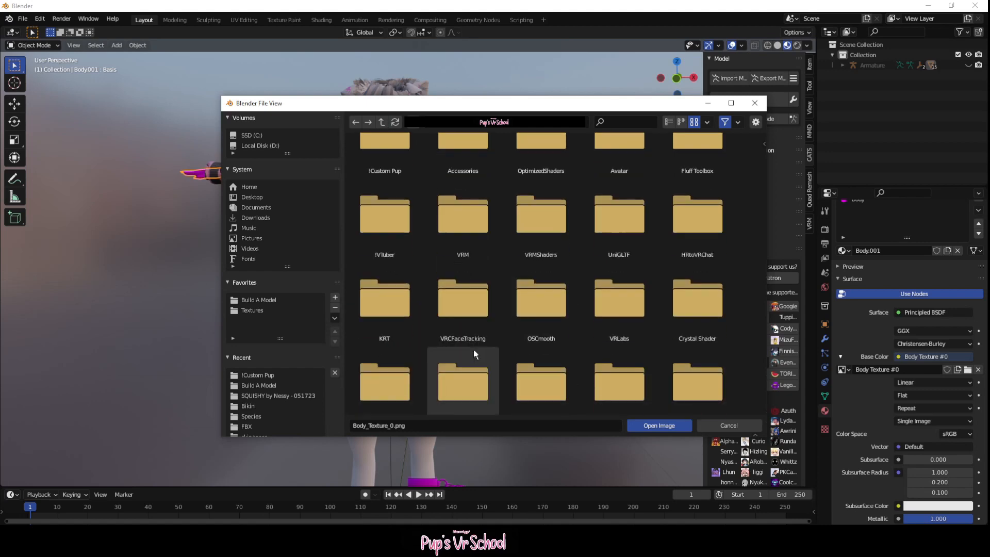
pyautogui.scroll(-3)
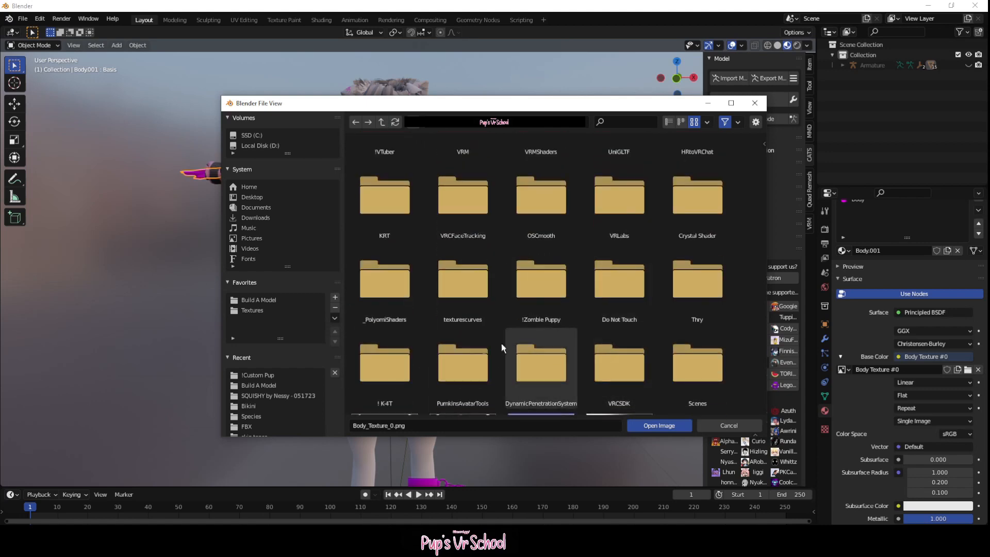
pyautogui.doubleClick(540, 367)
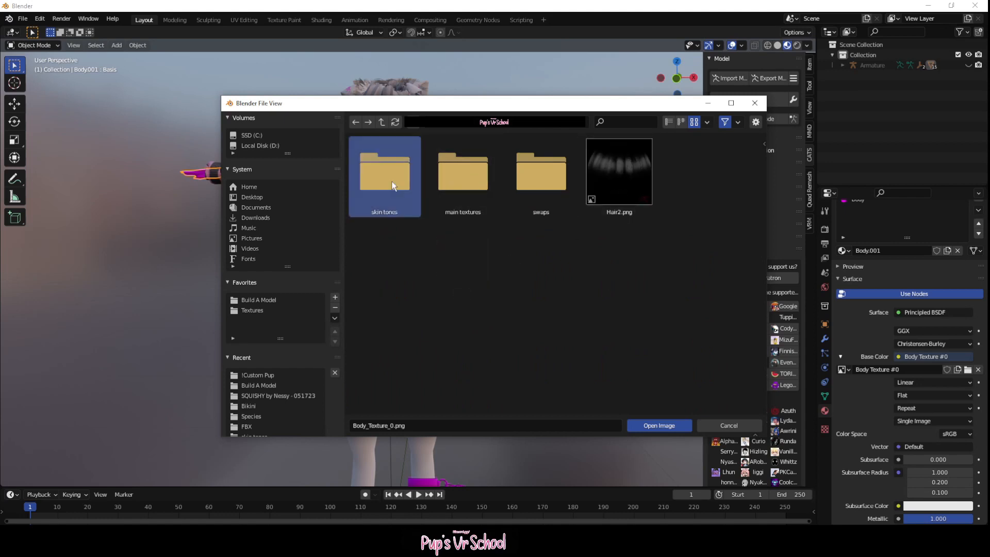
pyautogui.click(658, 425)
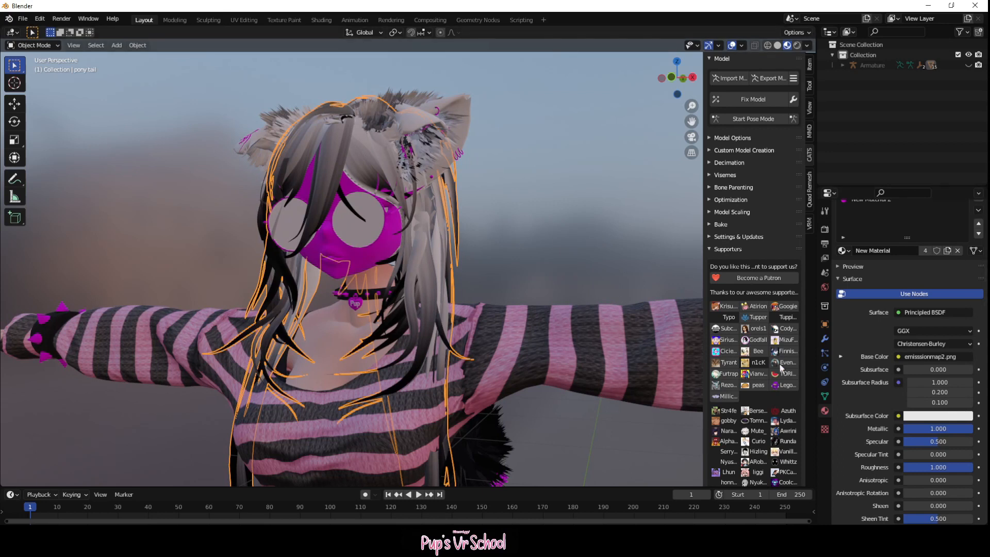
# Step: Load 21.png as the pony tail material's base colour texture
pyautogui.click(898, 357)
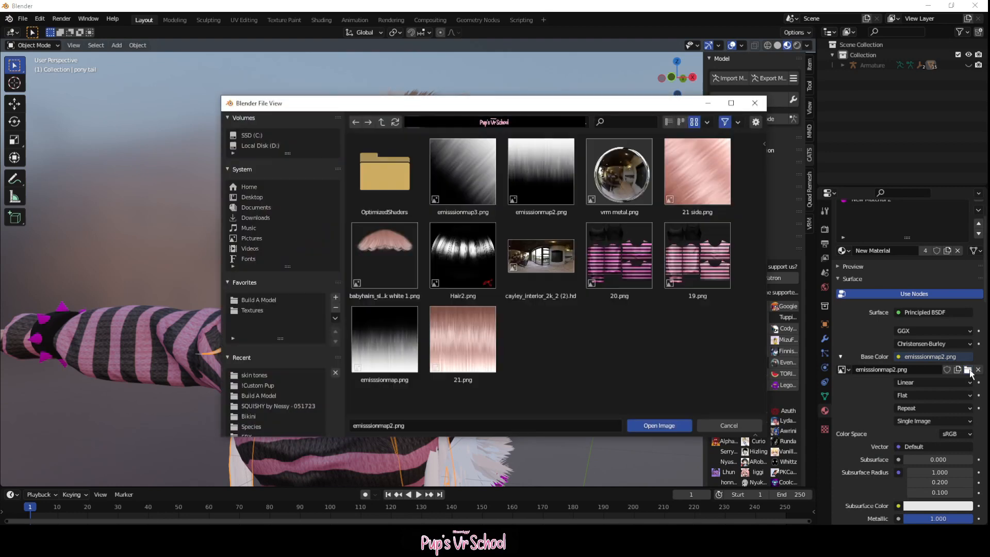
pyautogui.click(462, 341)
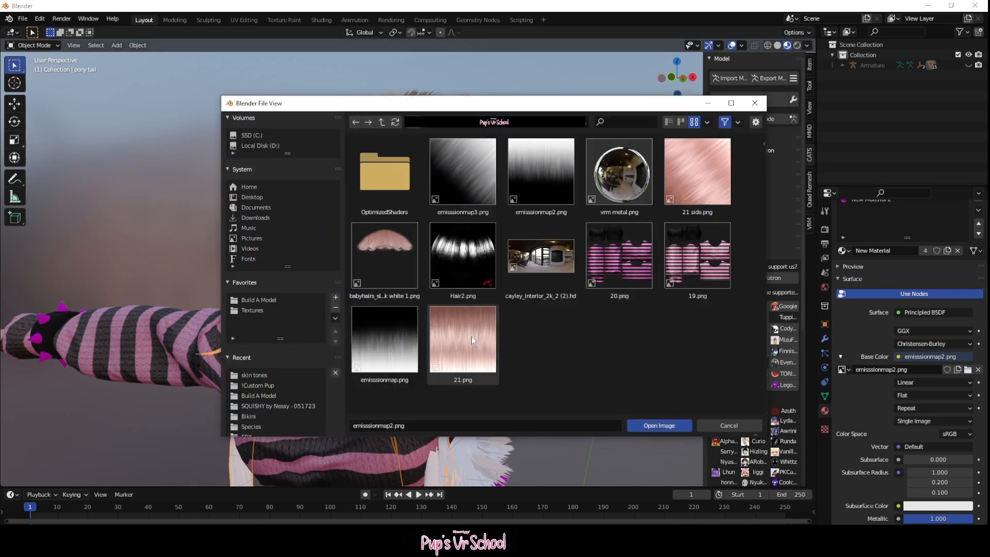
pyautogui.click(658, 425)
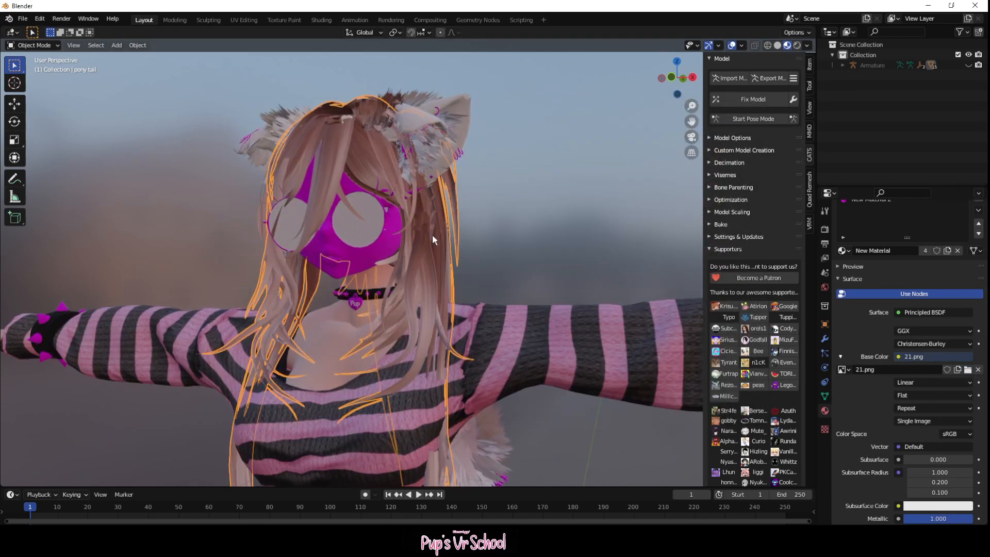
# Step: Set the pony tail material's Blend Mode to Alpha Hashed
pyautogui.scroll(-3)
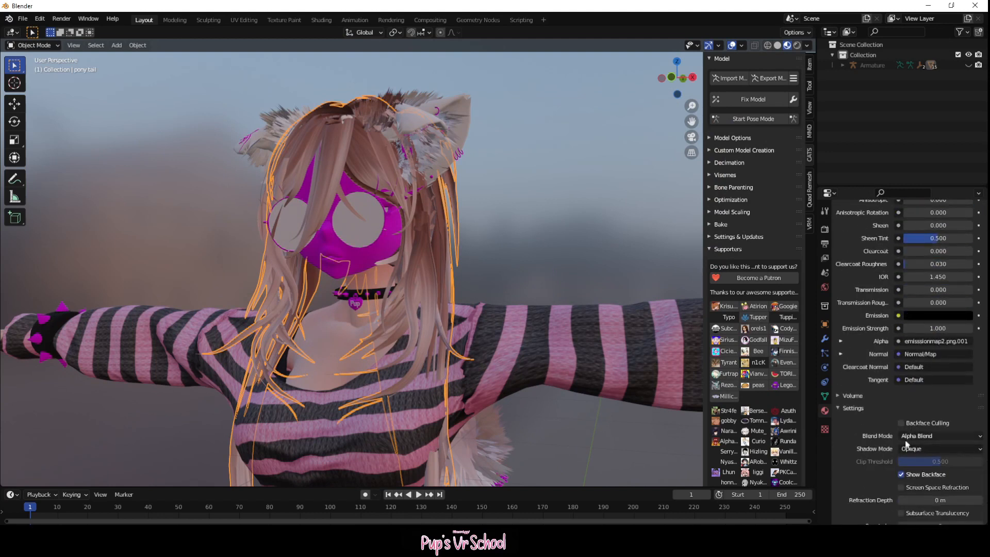
pyautogui.click(939, 436)
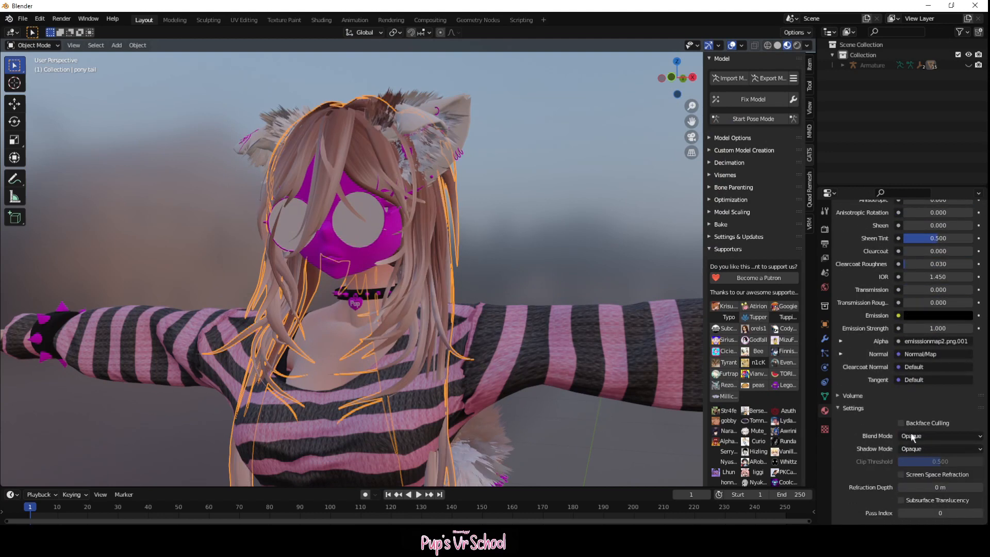
pyautogui.click(912, 436)
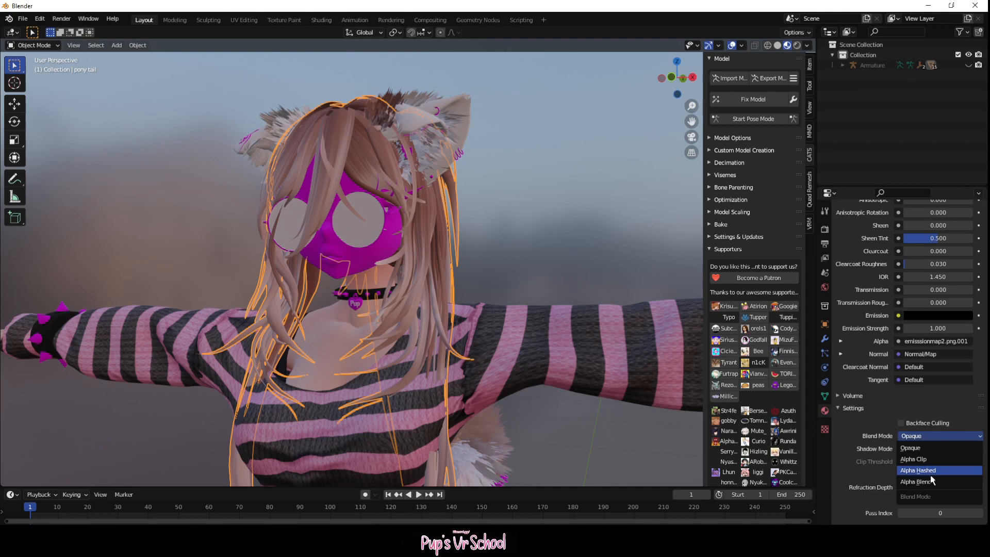
pyautogui.click(917, 470)
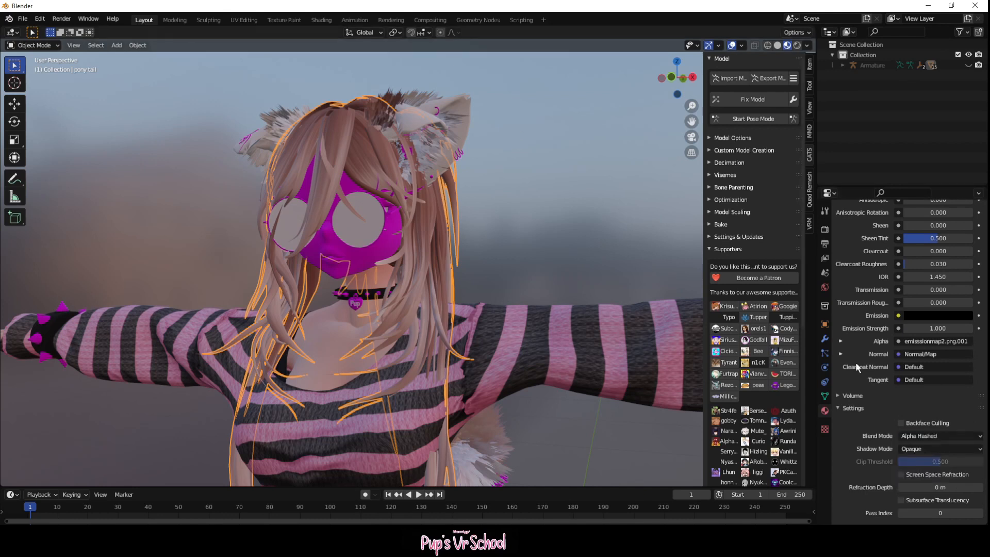
pyautogui.click(321, 20)
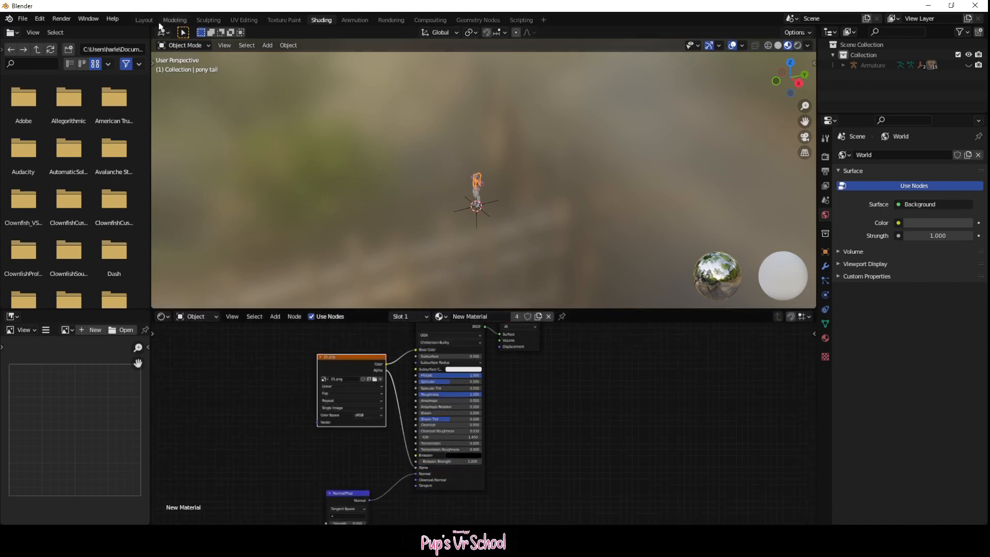
# Step: Link 21.png's Alpha output to the Principled BSDF Alpha, then return to Layout
pyautogui.click(143, 20)
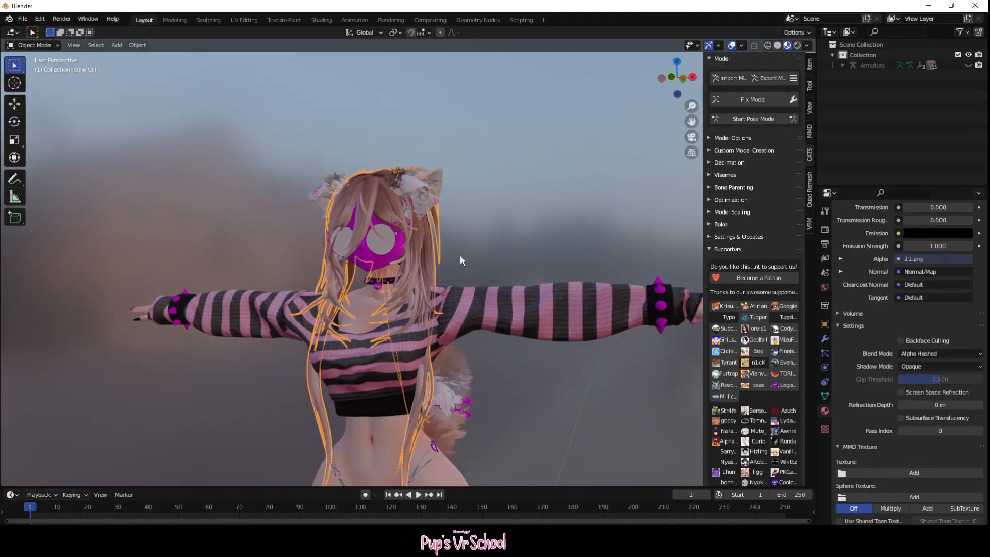